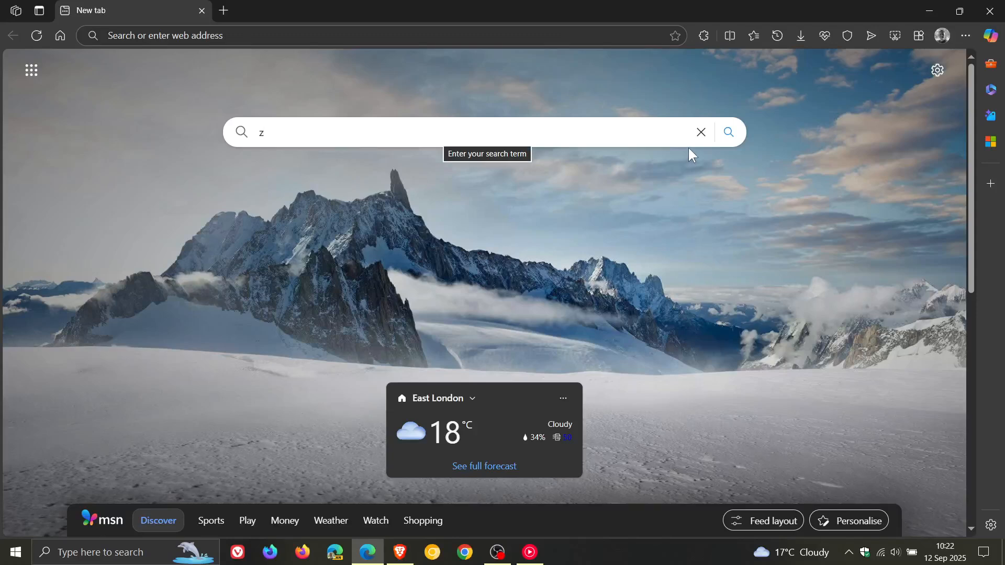
# - Clear the search box and open About Microsoft Edge via Help and feedback
pyautogui.click(700, 132)
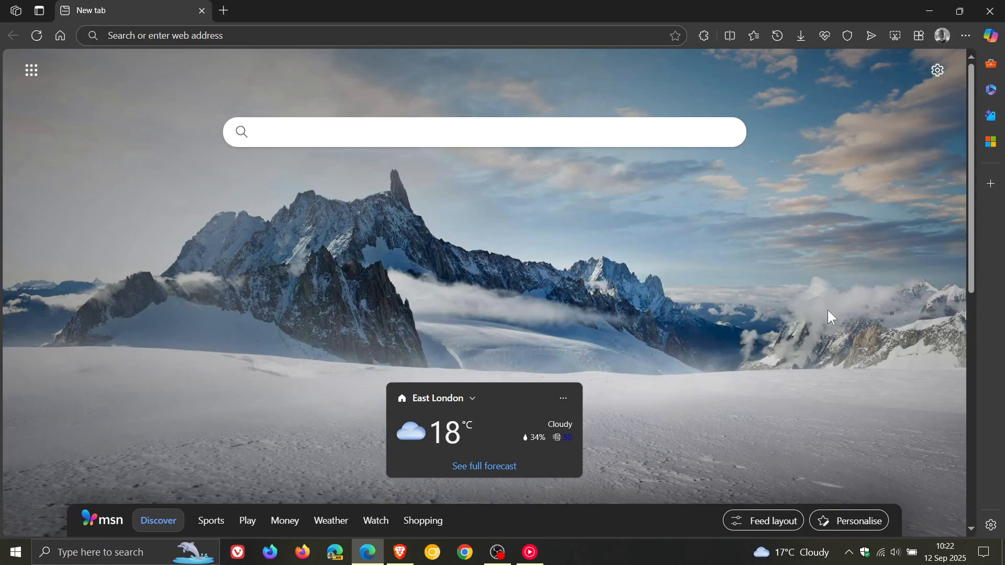
pyautogui.moveTo(829, 284)
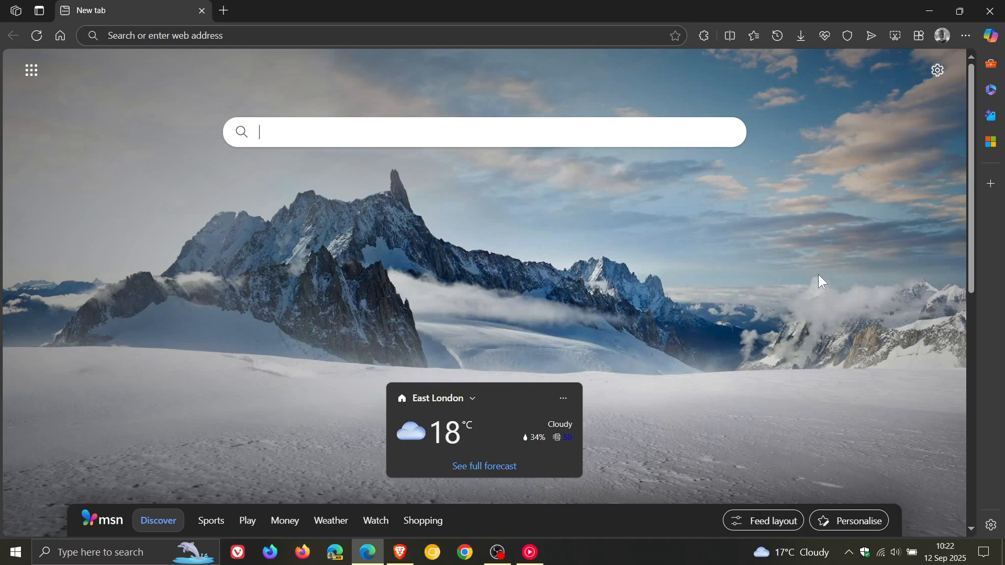
pyautogui.moveTo(830, 265)
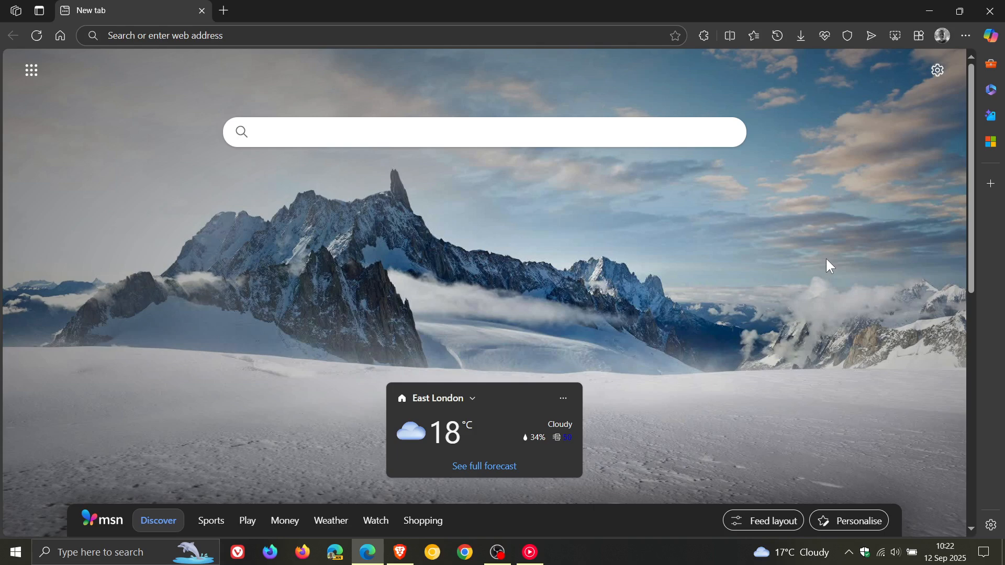
pyautogui.moveTo(790, 276)
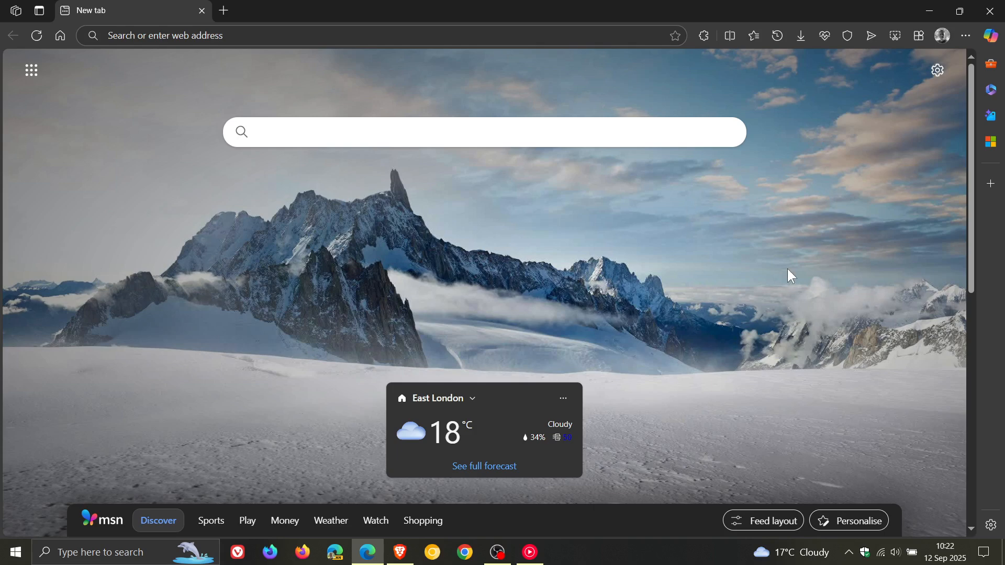
pyautogui.moveTo(763, 303)
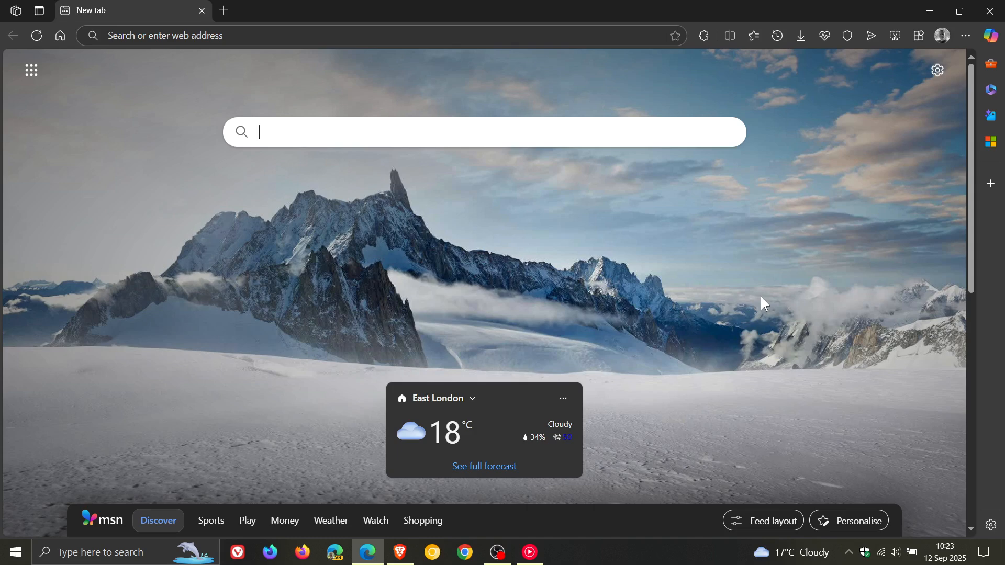
pyautogui.moveTo(824, 329)
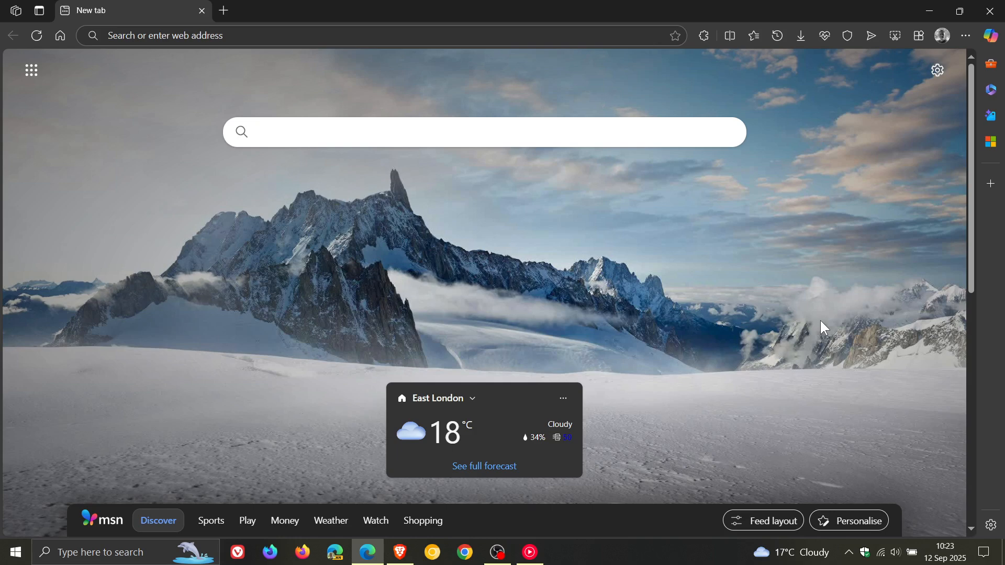
pyautogui.moveTo(739, 266)
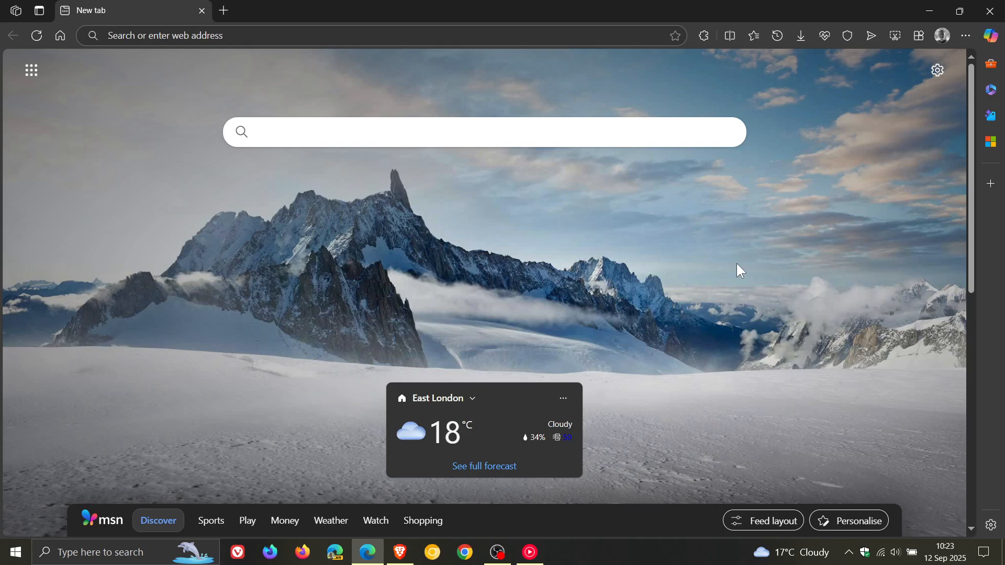
pyautogui.click(965, 35)
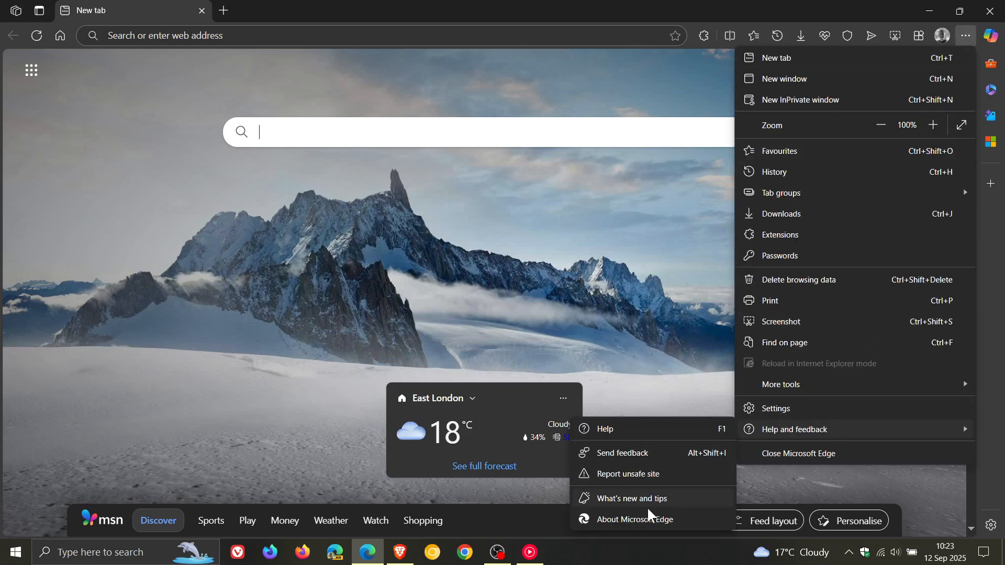
pyautogui.click(635, 519)
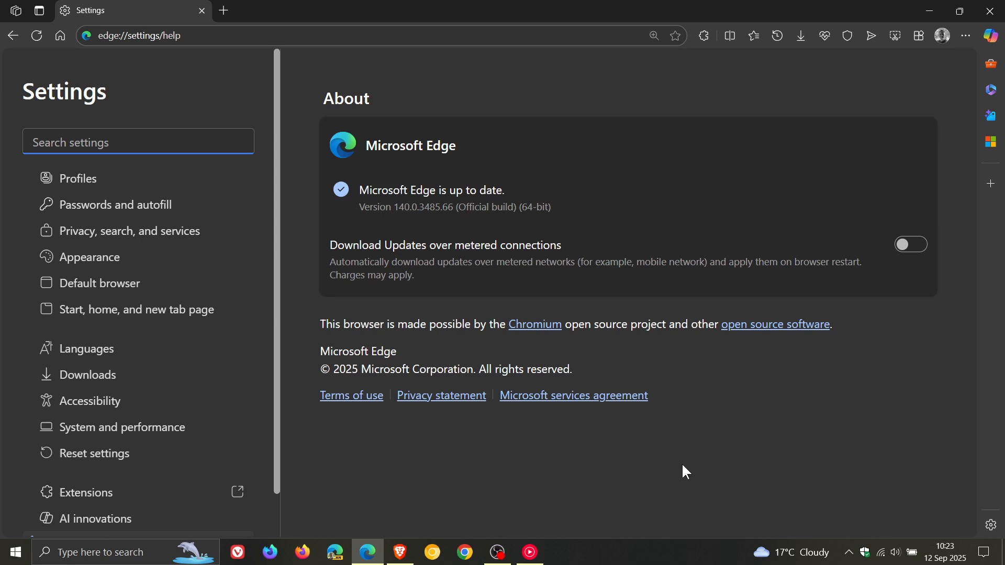
pyautogui.moveTo(395, 228)
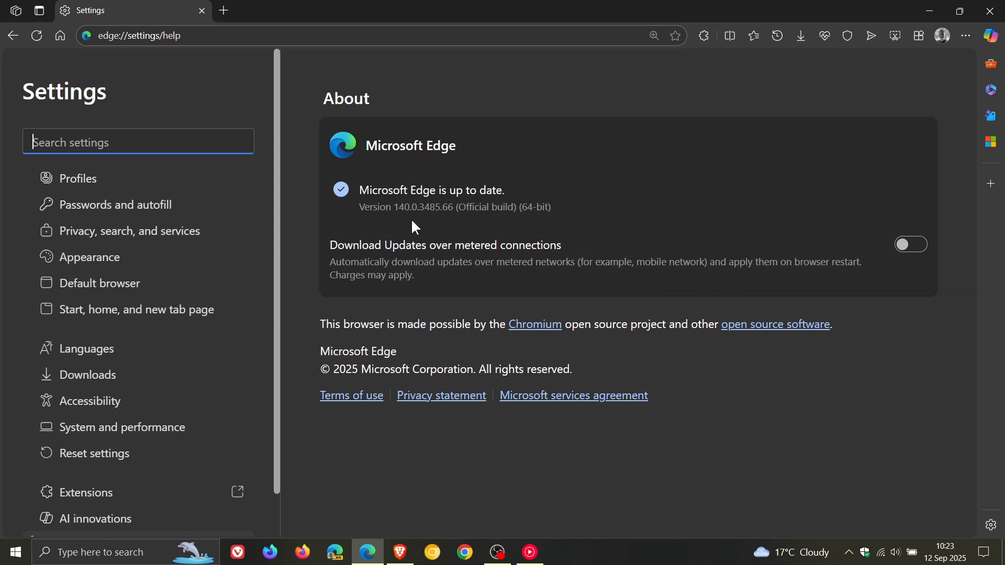
pyautogui.moveTo(451, 226)
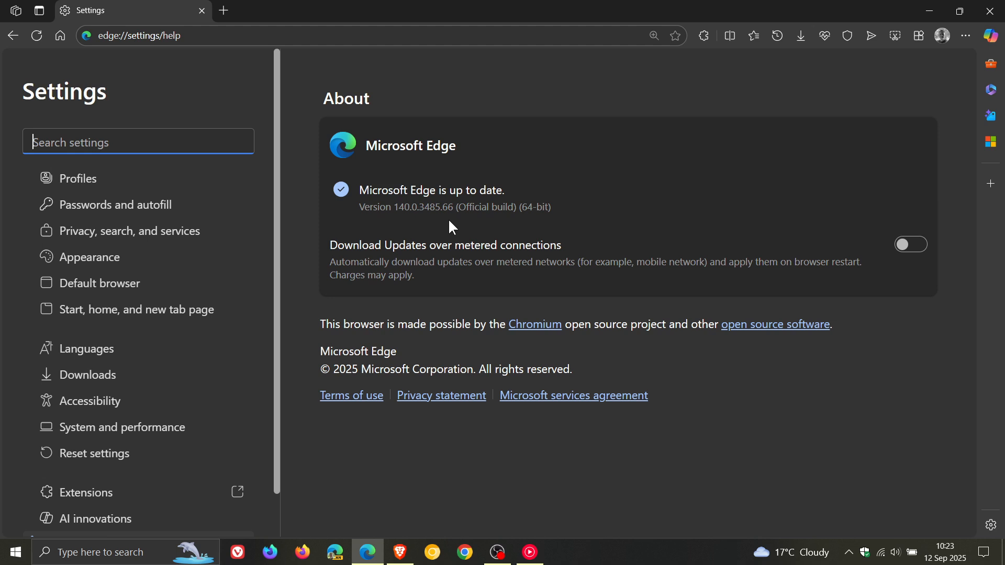
pyautogui.moveTo(696, 220)
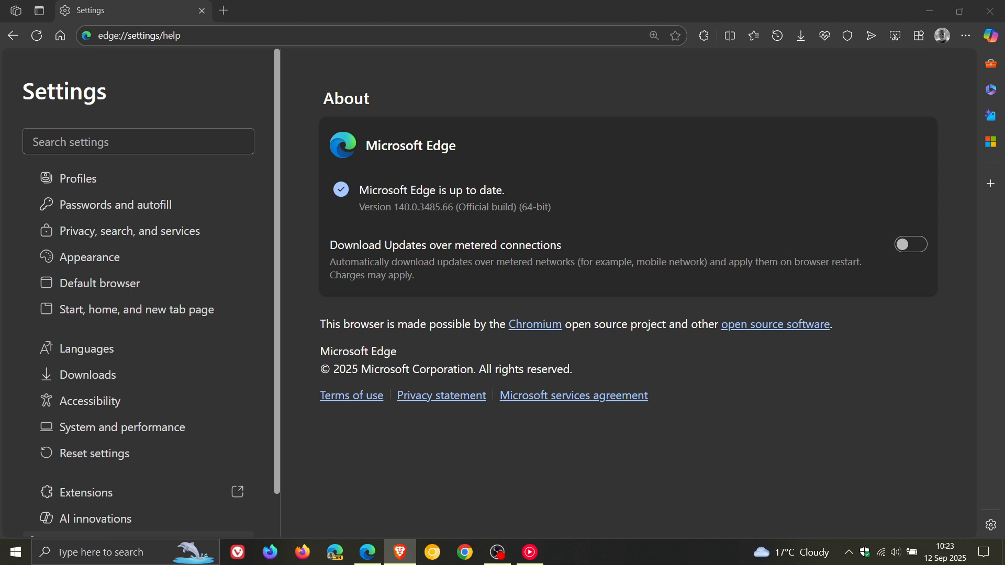
pyautogui.moveTo(683, 382)
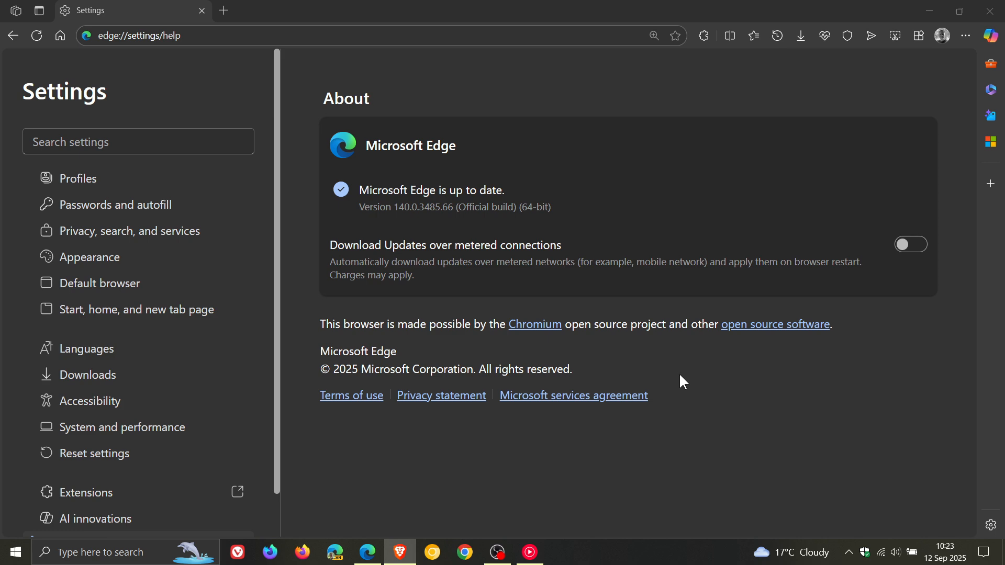
pyautogui.moveTo(648, 362)
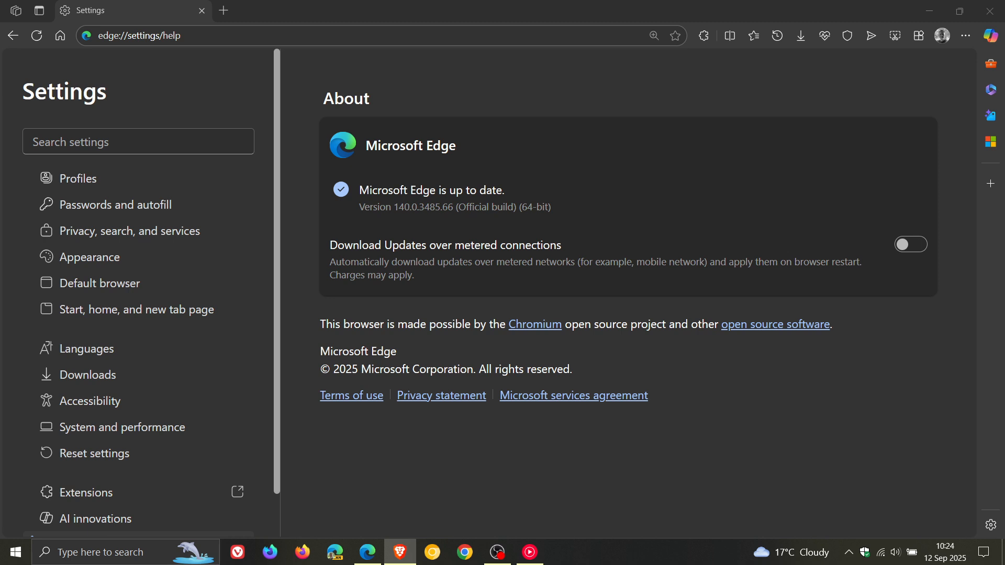
pyautogui.moveTo(696, 371)
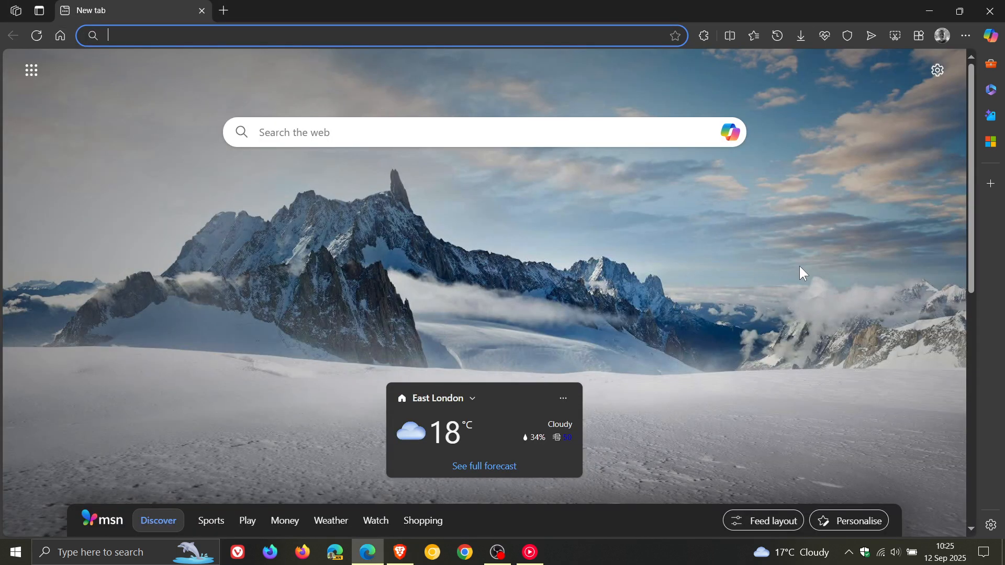
pyautogui.moveTo(761, 271)
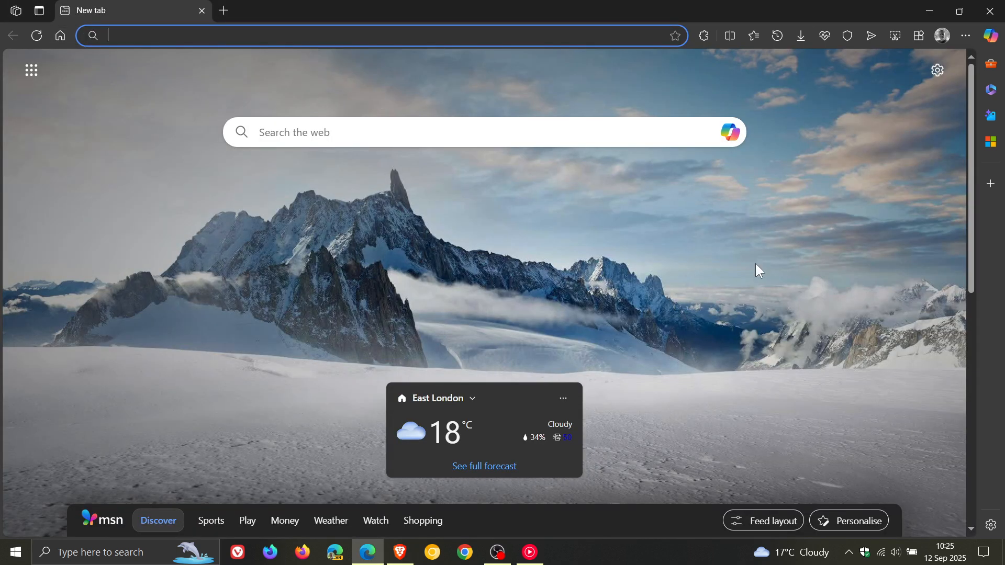